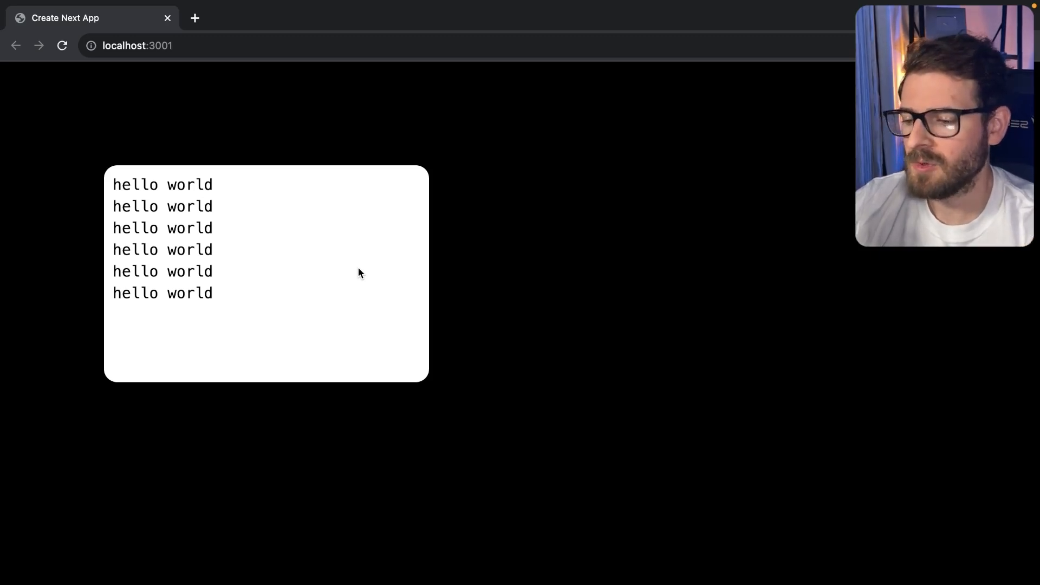
Step: Scroll through page.tsx to the end of the messages.map block inside the white panel
scroll(down, 3)
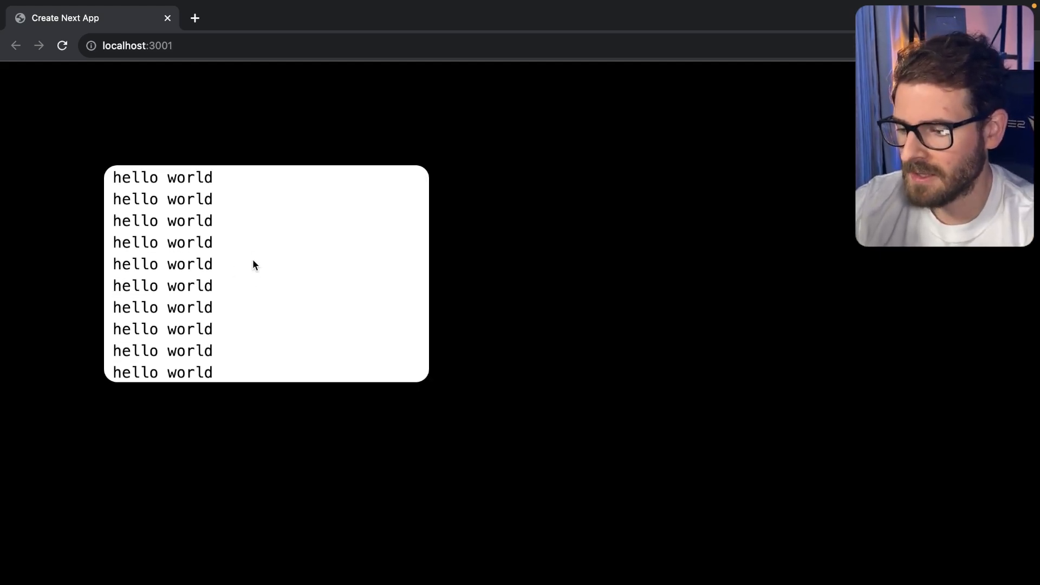
scroll(down, 3)
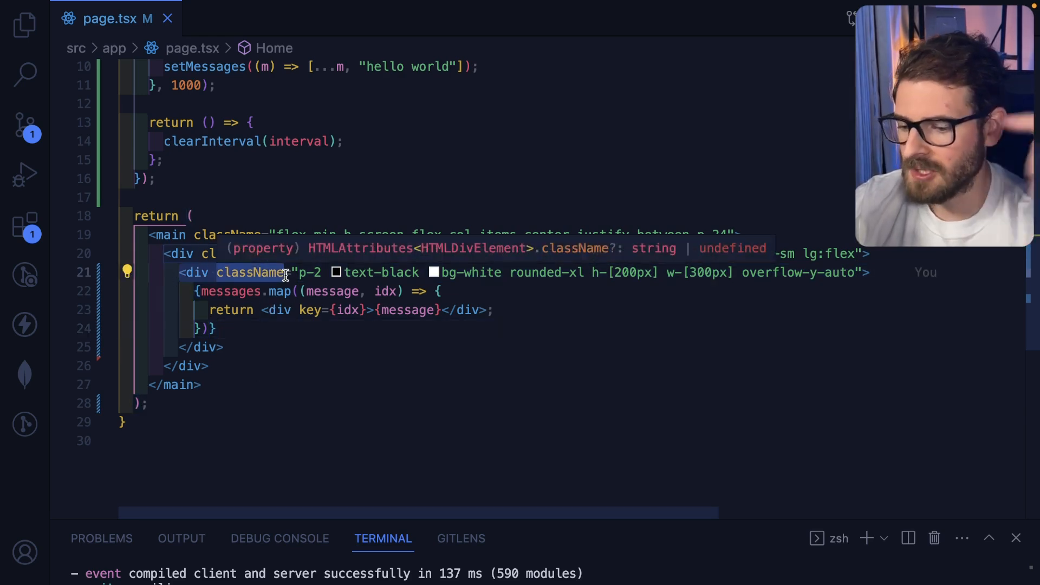
mouse_move(331, 290)
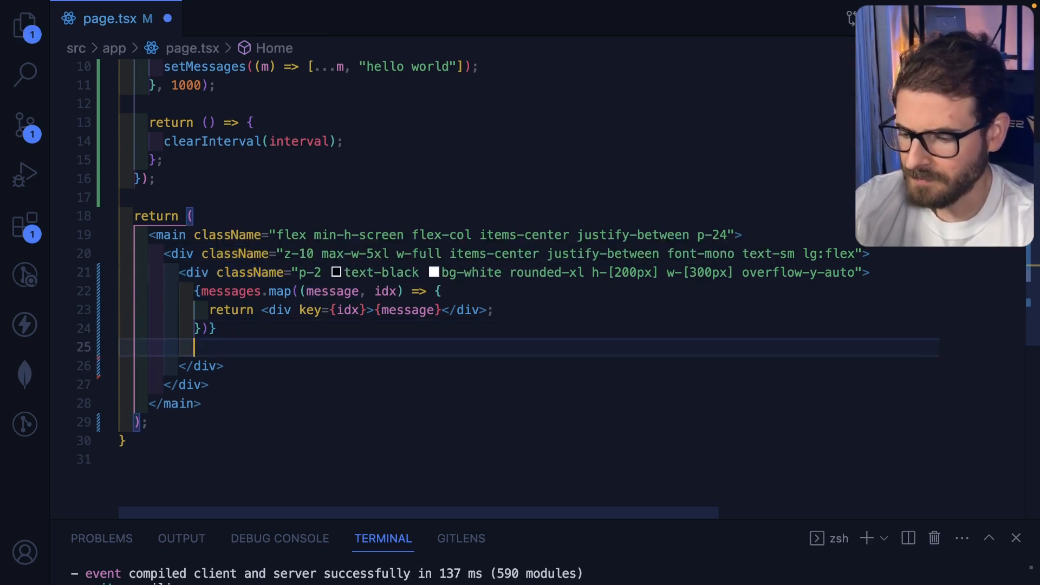
Step: Add an empty <div ref={ref}></div> after the message list
text(<div)
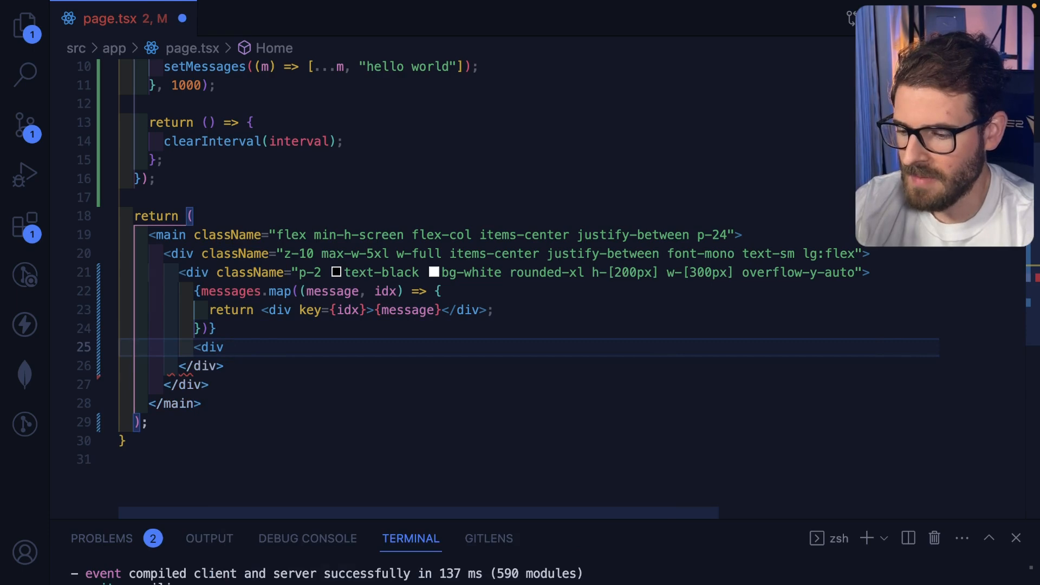
text(r)
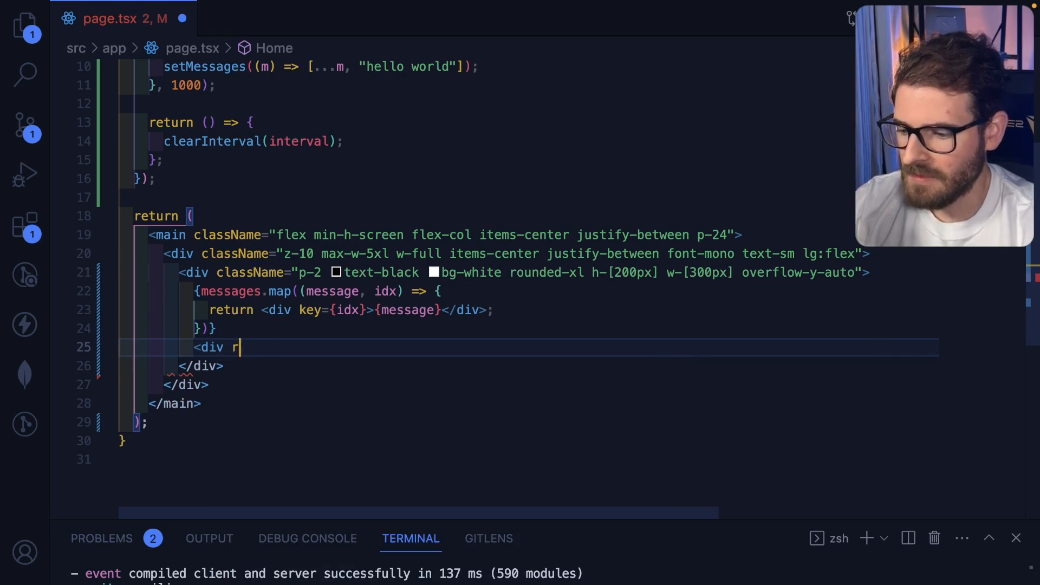
text(ef={} >)
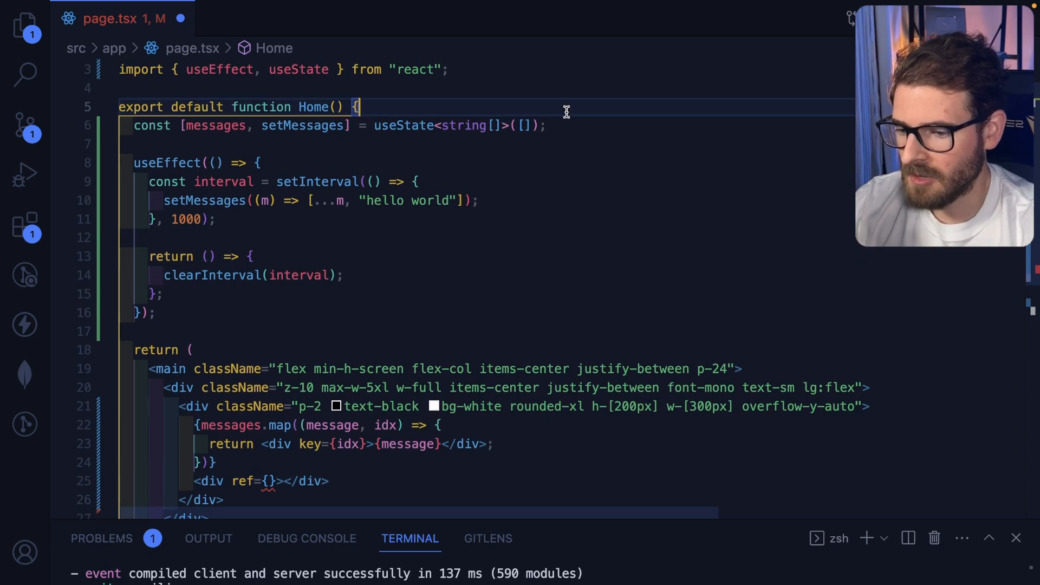
Step: Declare const ref = useRef() and rename it to bottomOfPanelRef
text(const ref = useRef();)
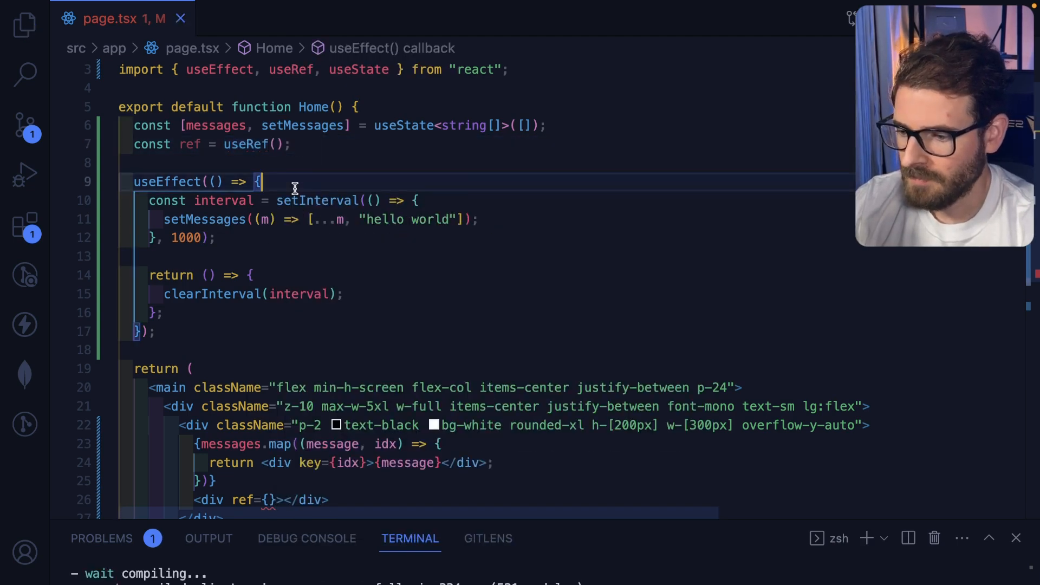
scroll(down, 3)
text(ref)
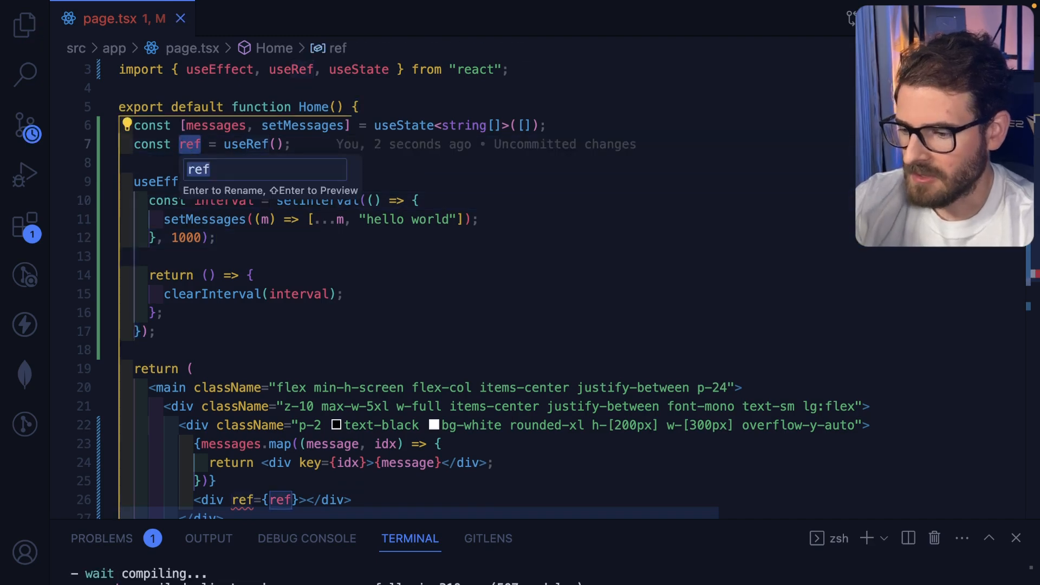
text(bottomOfP)
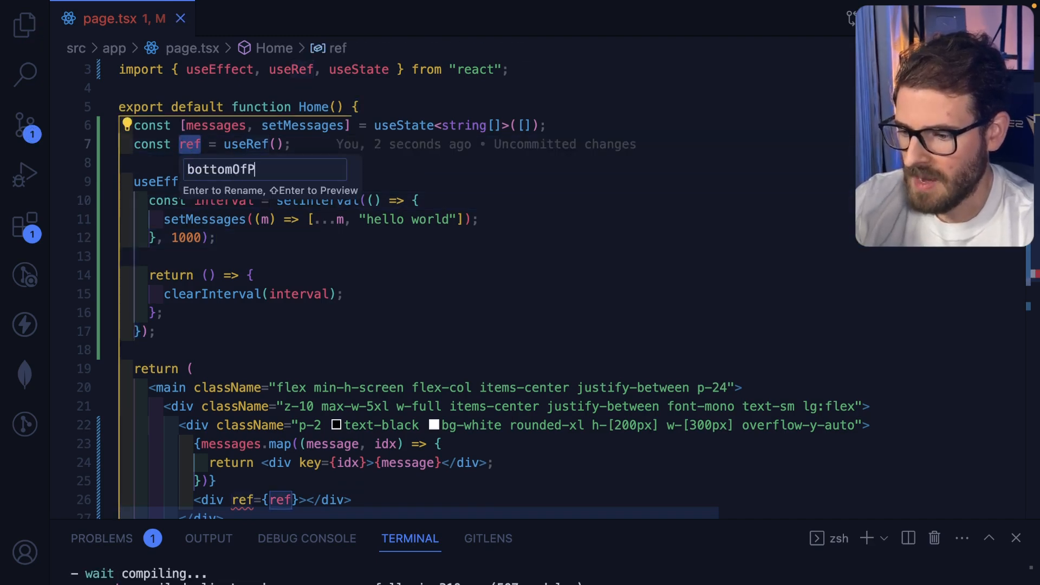
key(Enter)
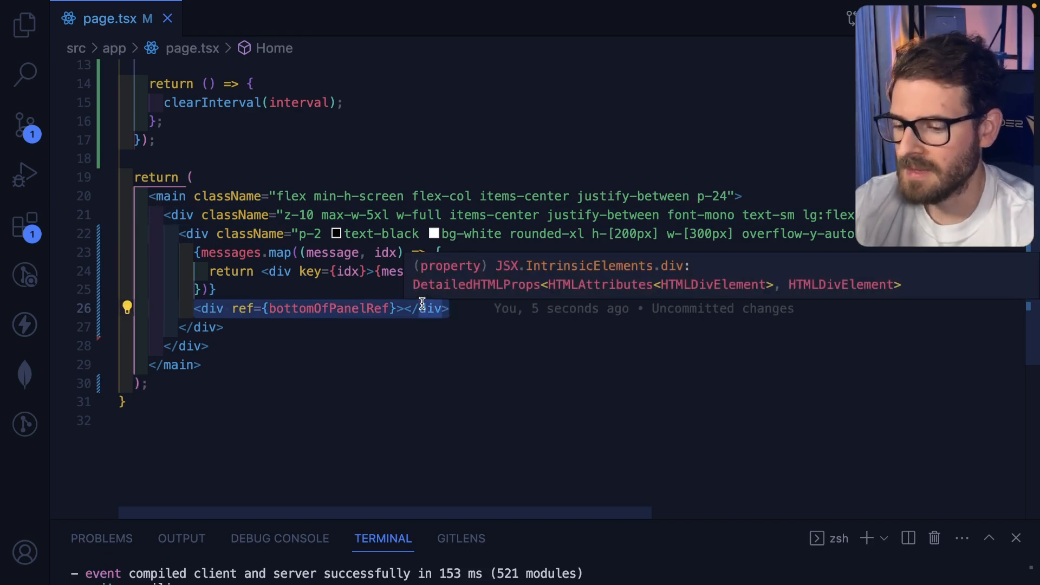
Step: Add a useEffect with [messages] as its dependency array
double_click(329, 307)
text(, [)
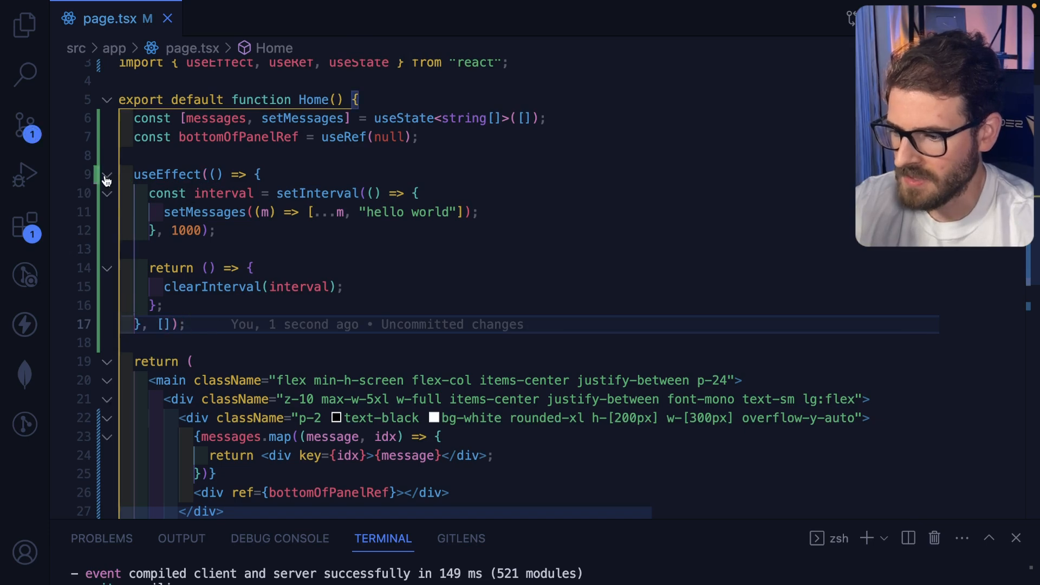
text(useEffect(() => {)
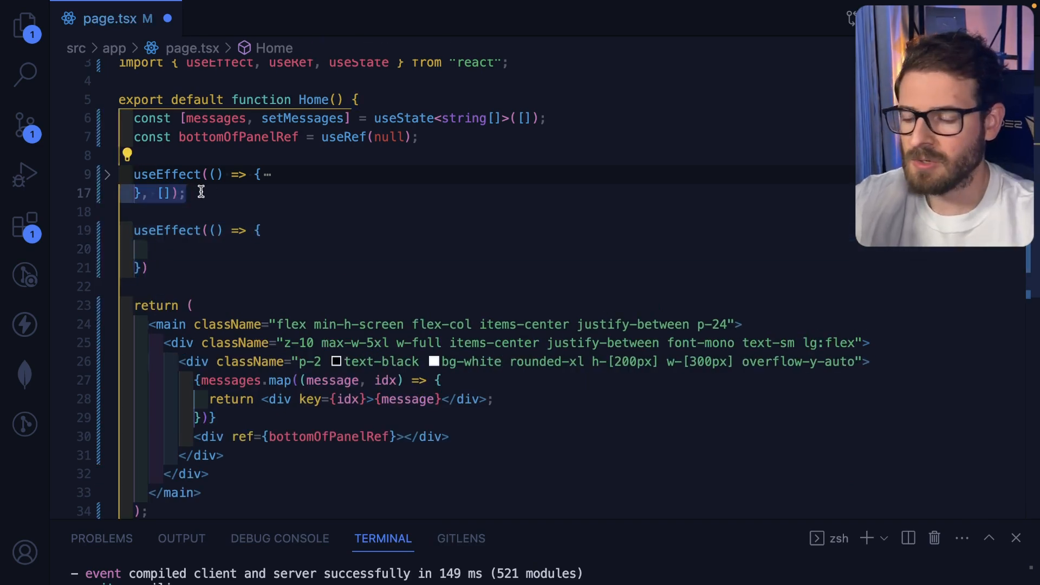
click(334, 100)
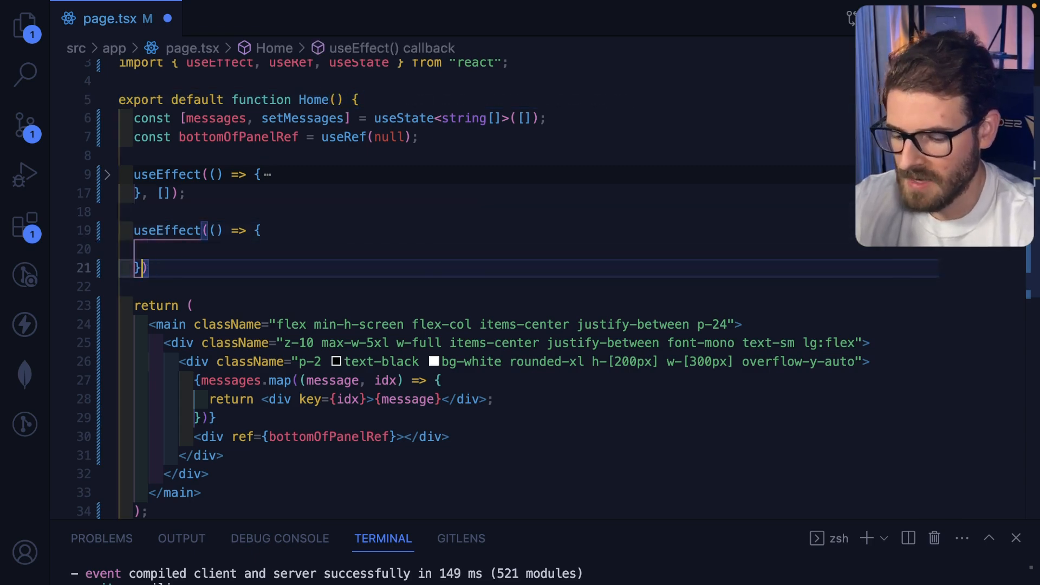
text(messages])
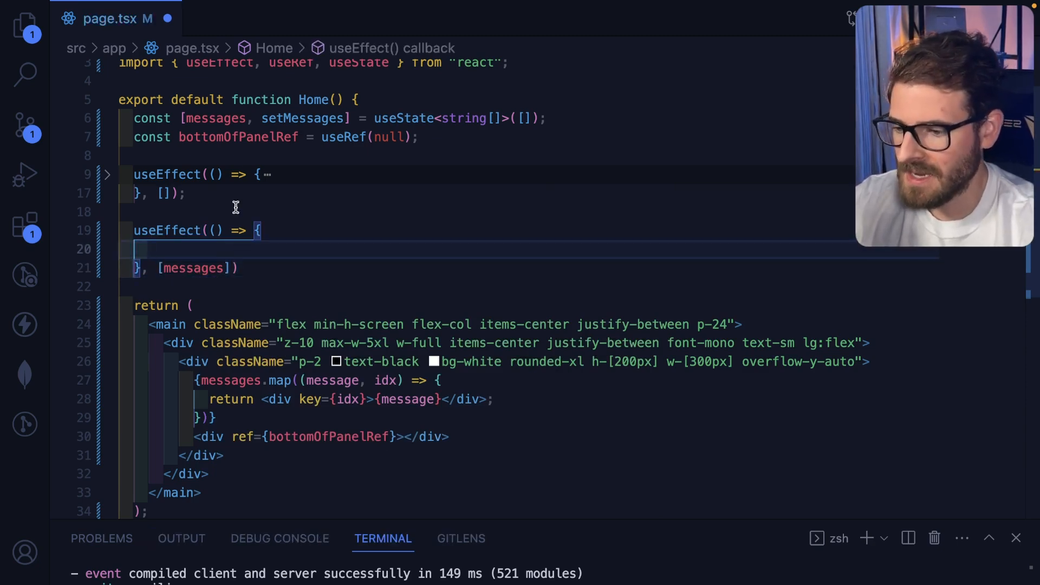
Step: Inside the effect, call bottomOfPanelRef.current.scrollIntoView() when current exists
text(if (bottomOfPanelRef) {)
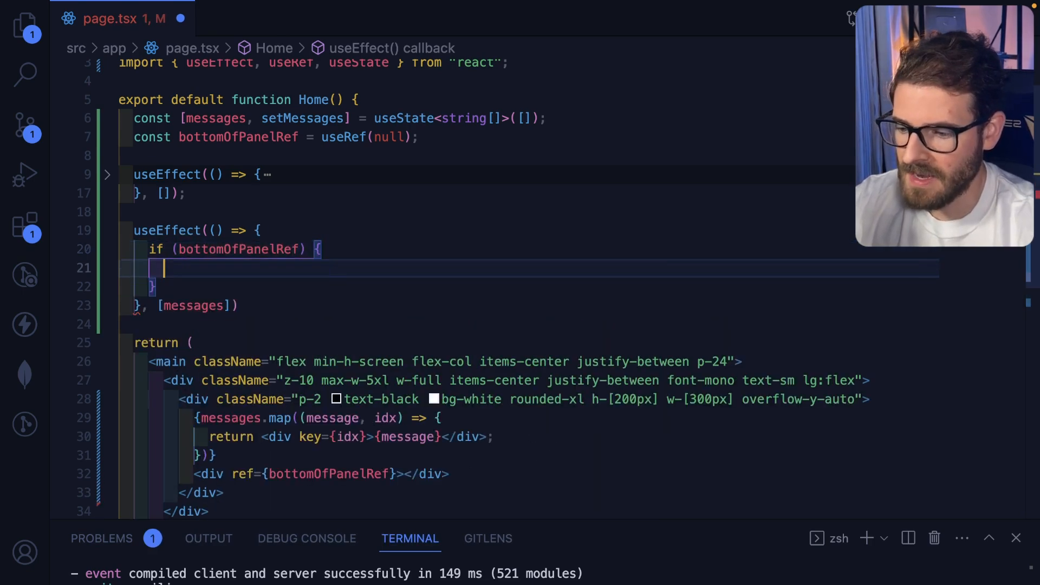
text(.current)
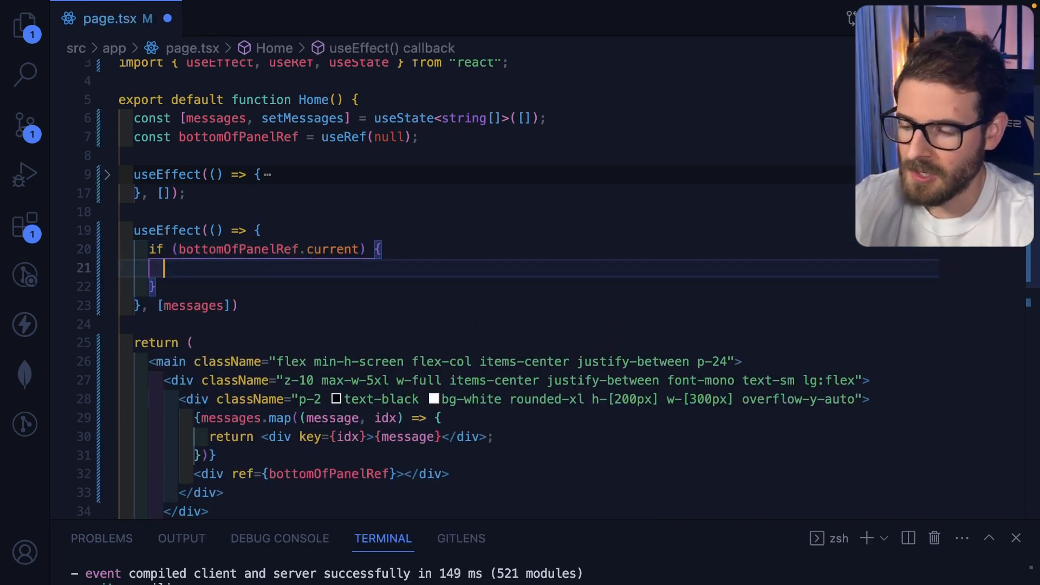
text(bottomOfPanelRef.current.scr)
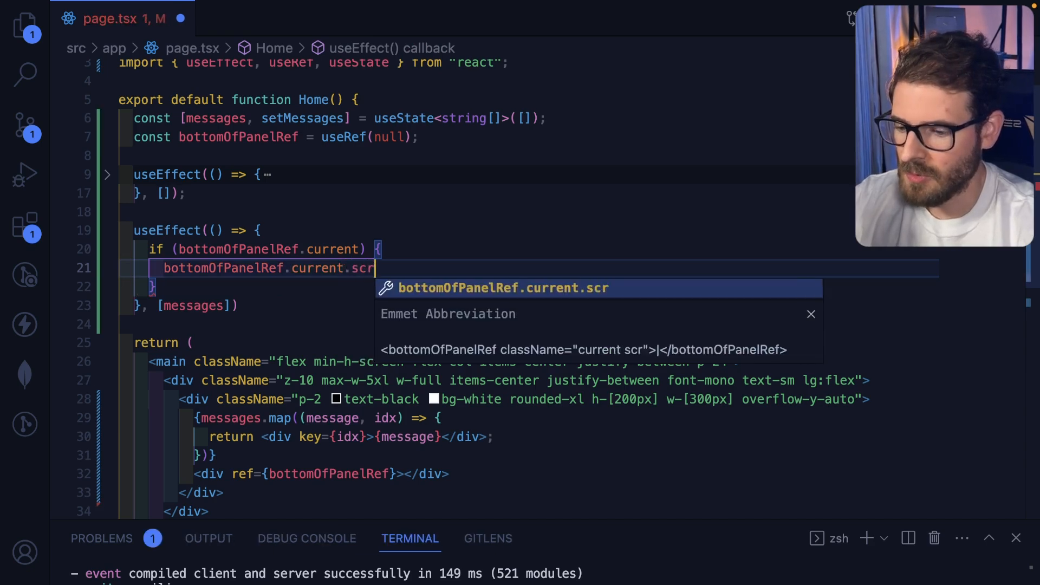
text(ollIntoView();)
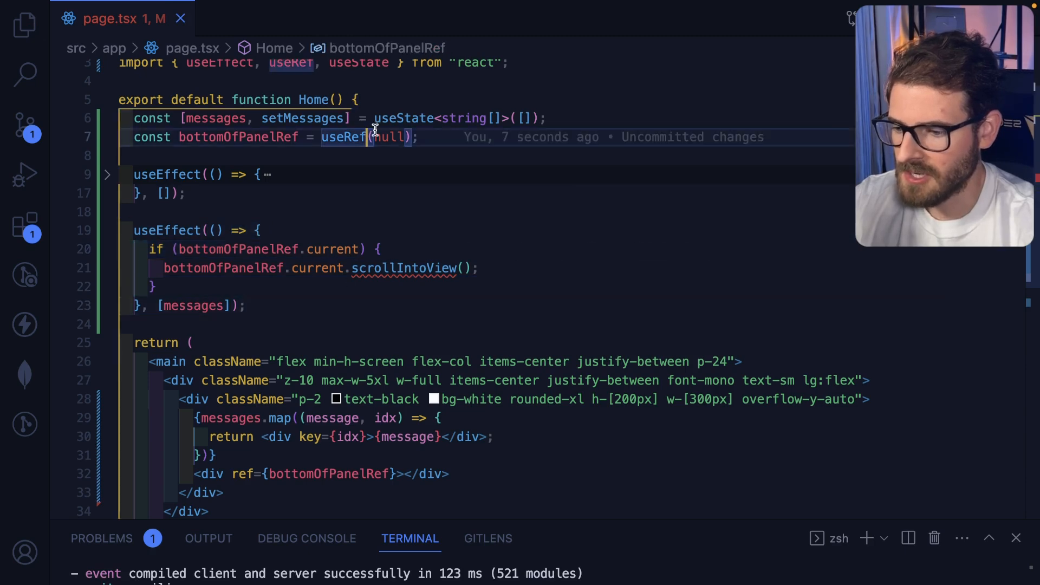
Step: Type the ref as useRef<HTMLDivElement>(null)
text(<H)
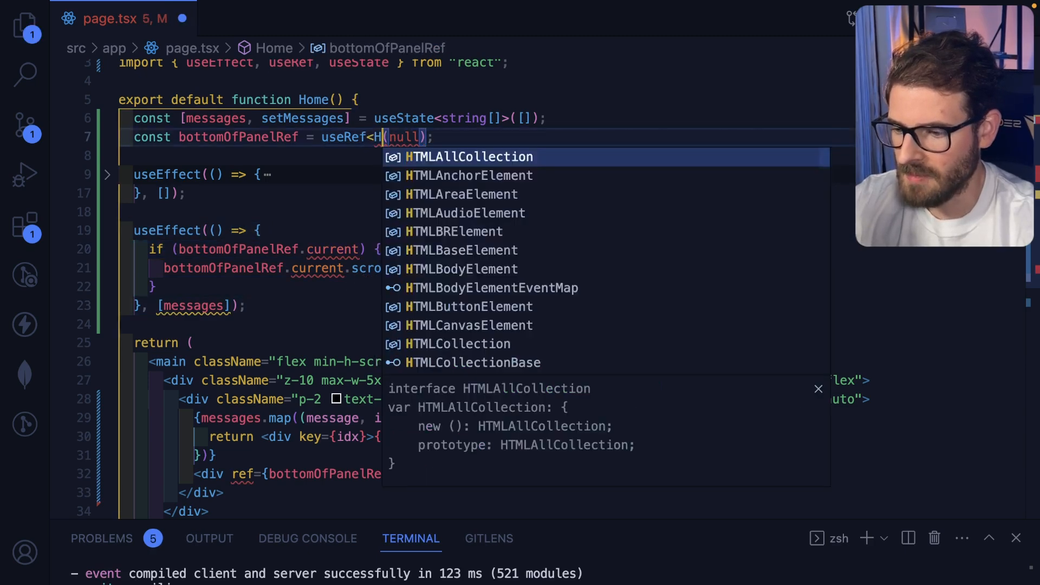
text(DivElement)
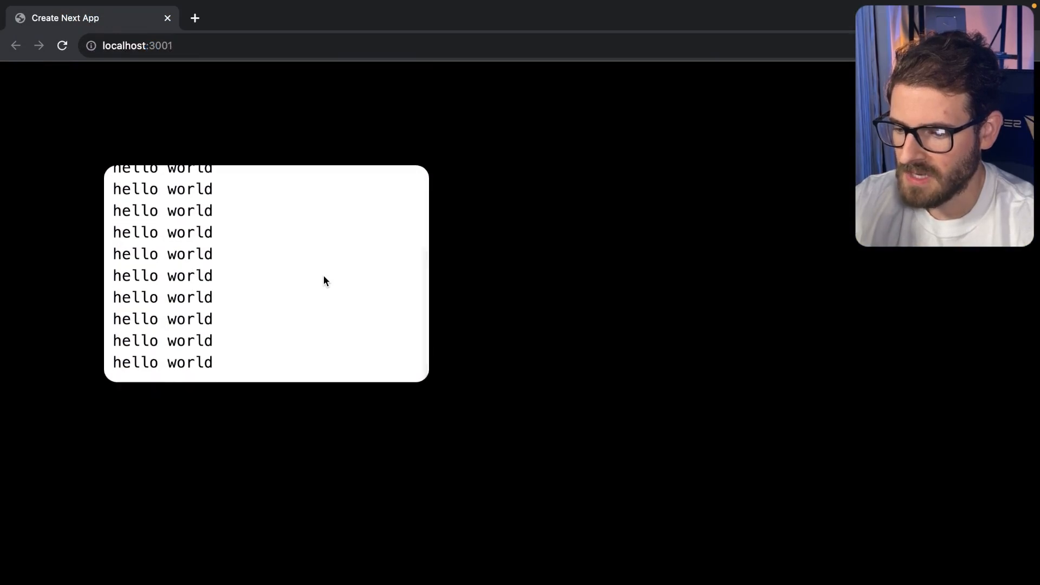
Step: Watch the panel auto-scroll to keep the newest hello world messages in view
scroll(down, 3)
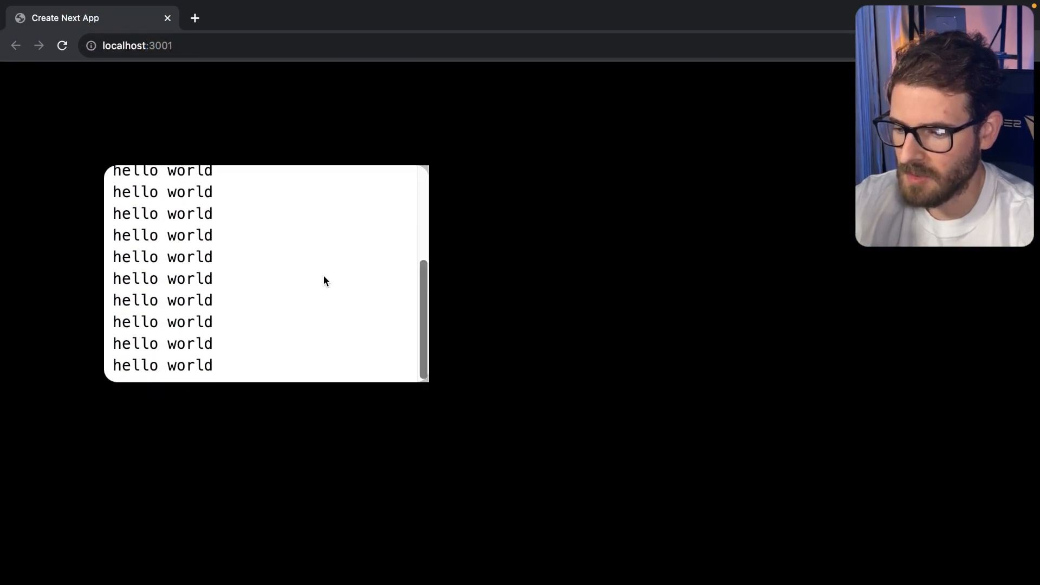
scroll(down, 3)
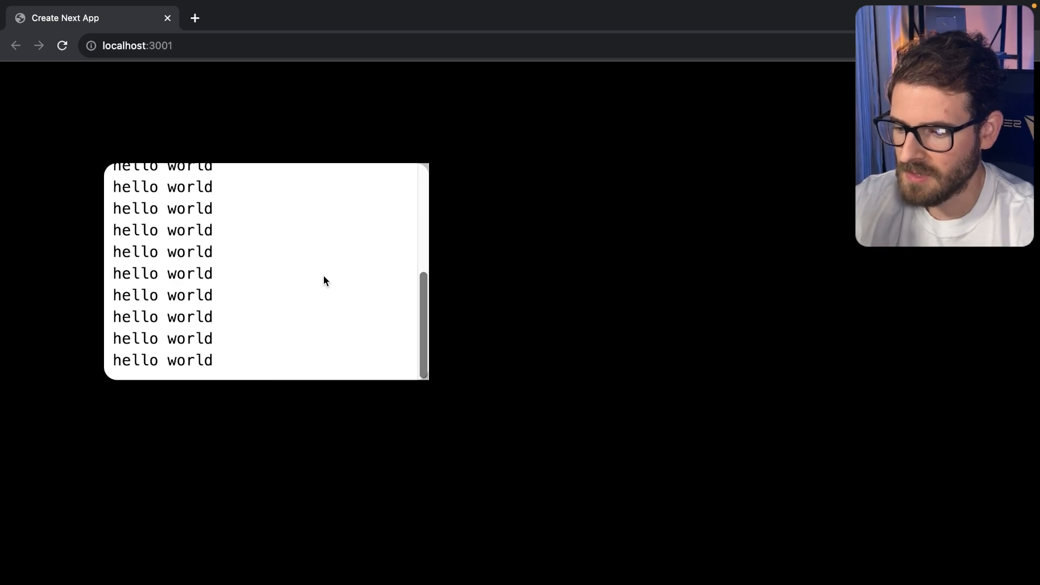